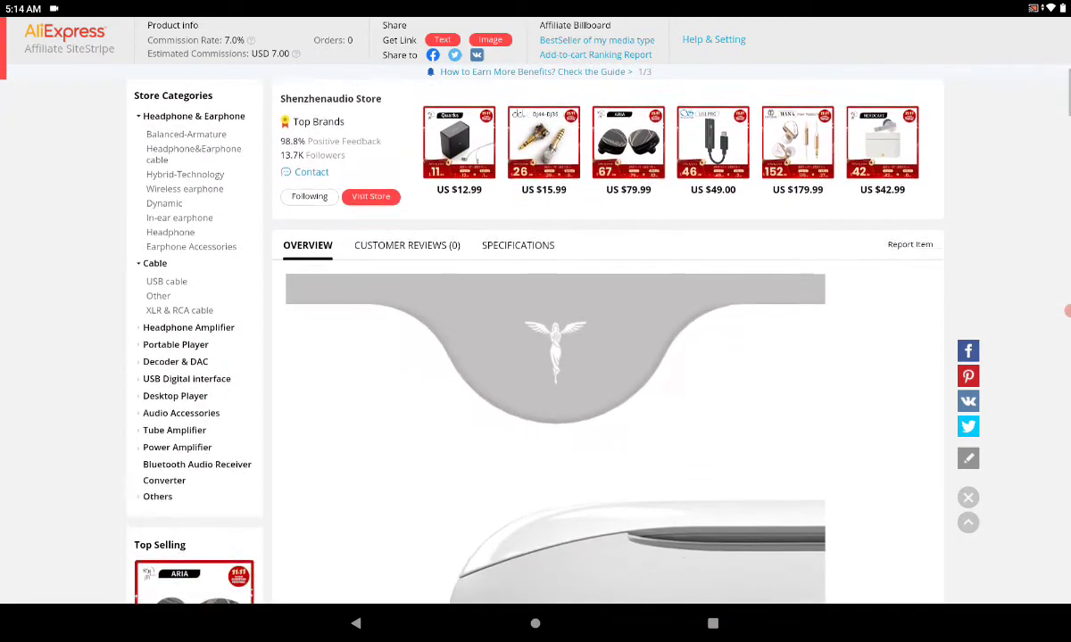
scroll("down", 3)
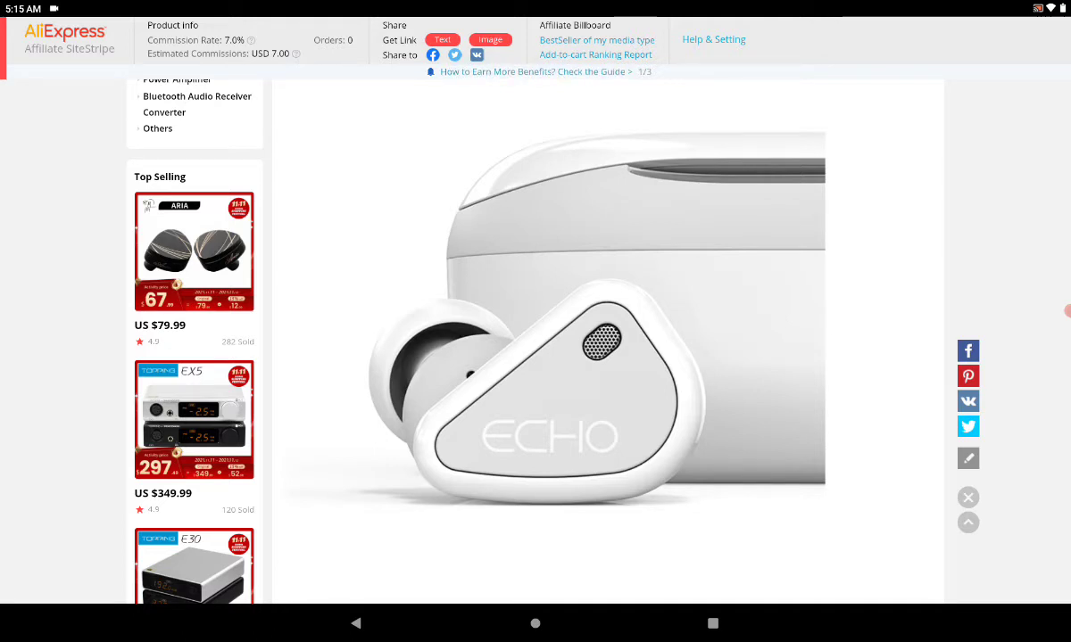
scroll("down", 3)
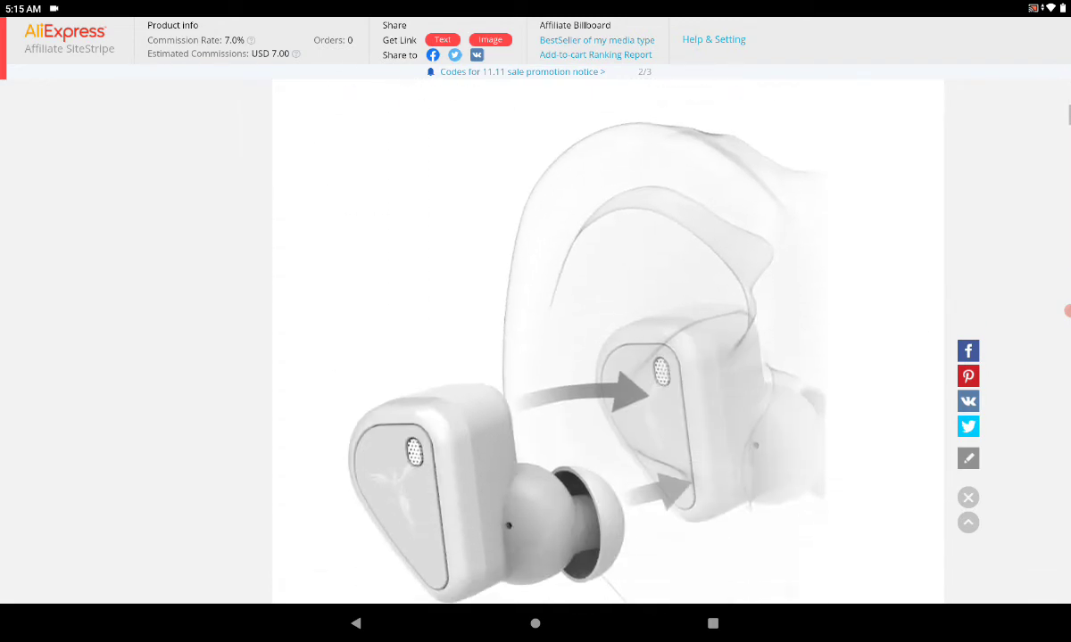
scroll("down", 3)
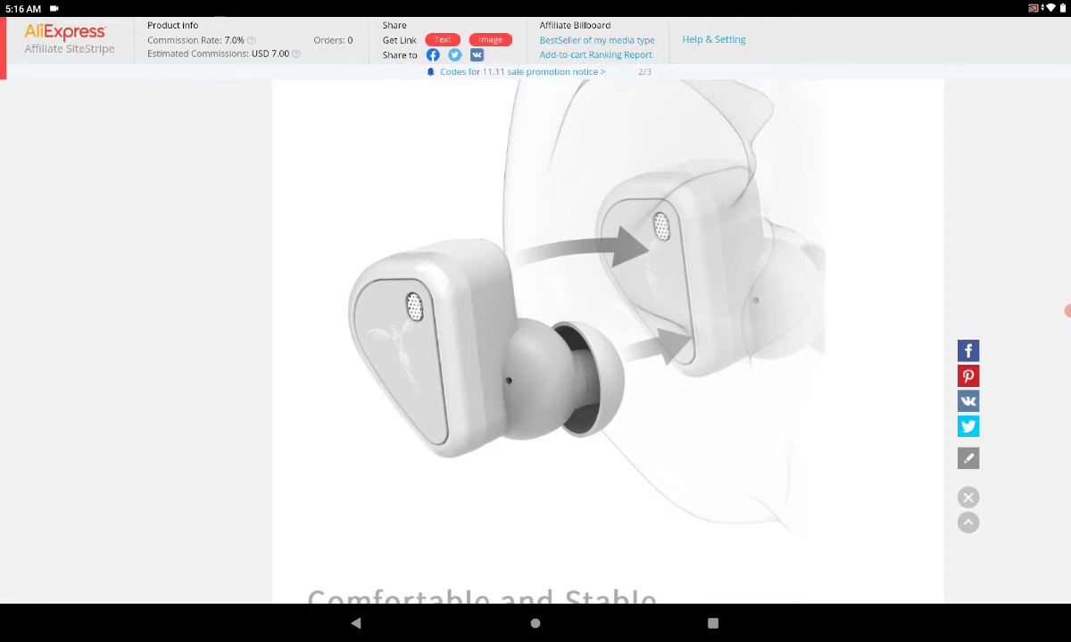
scroll("down", 3)
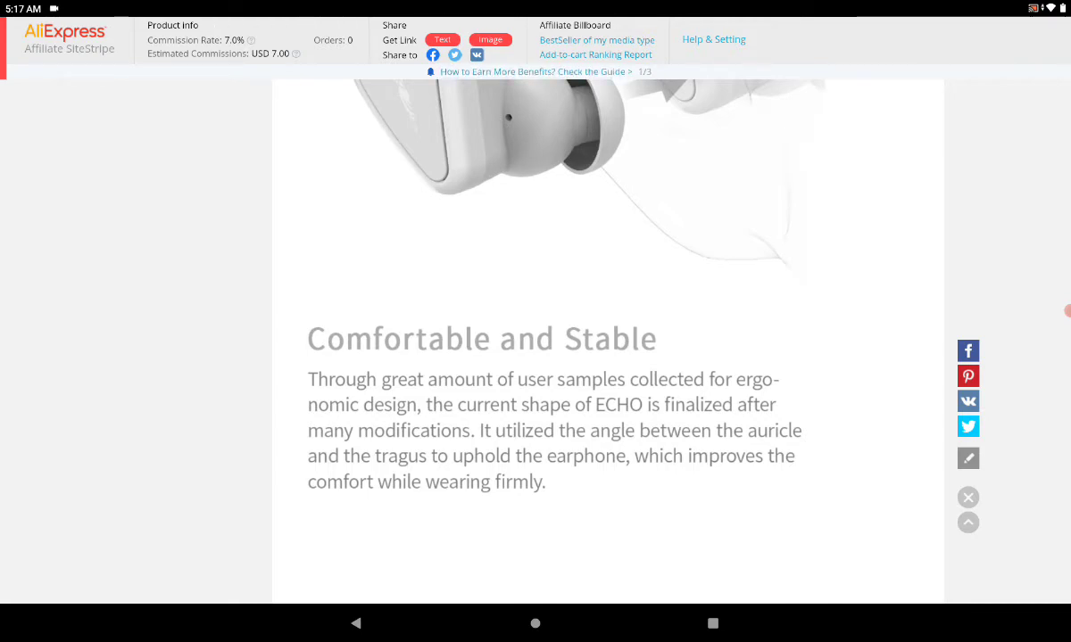
scroll("down", 3)
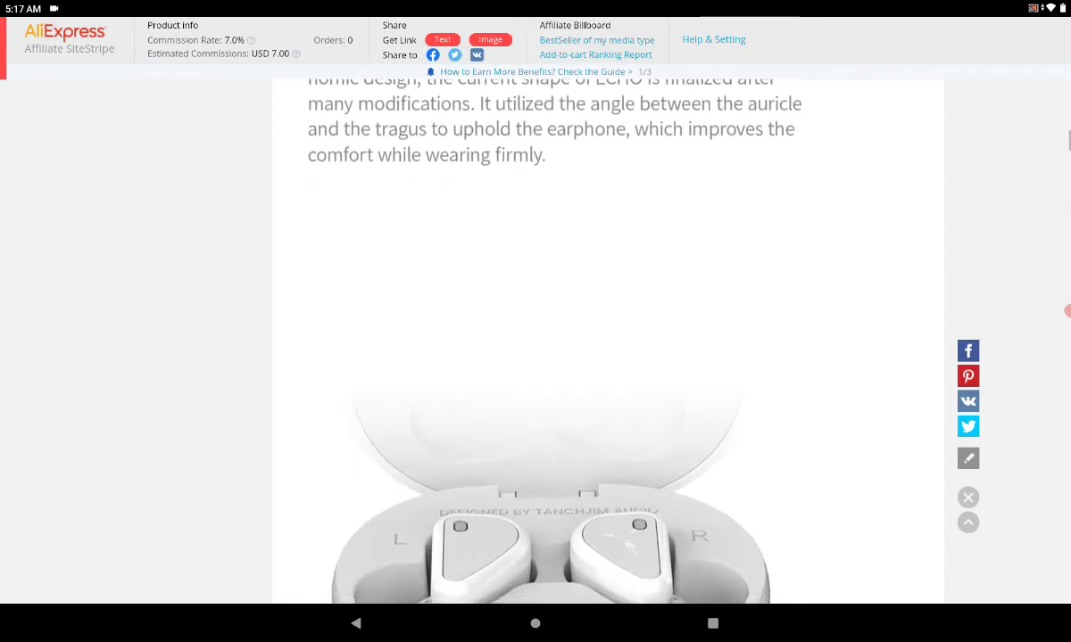
scroll("down", 3)
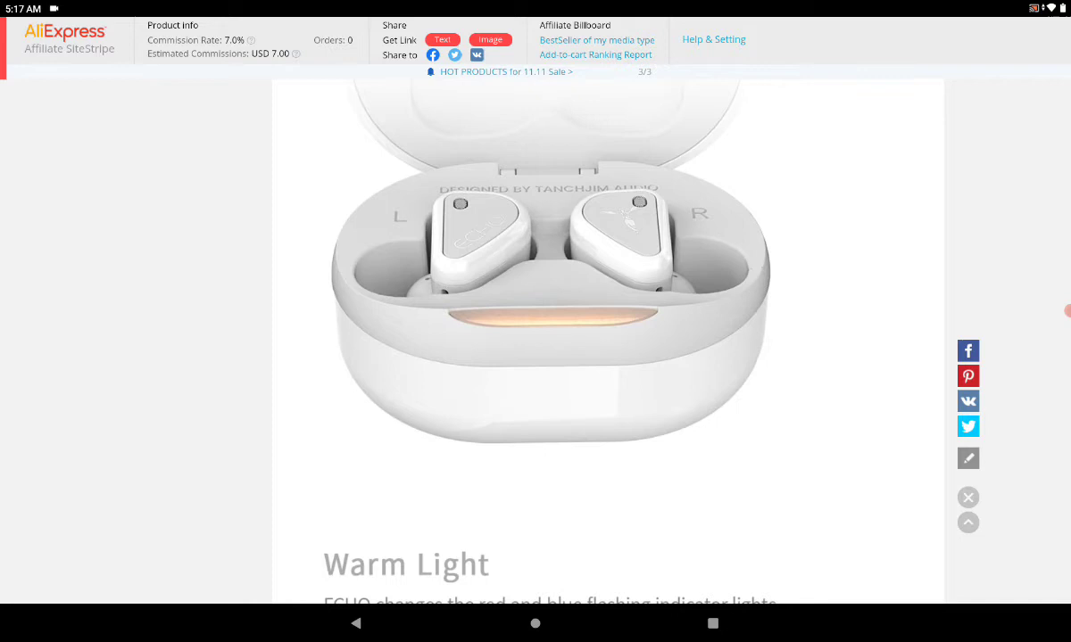
scroll("down", 3)
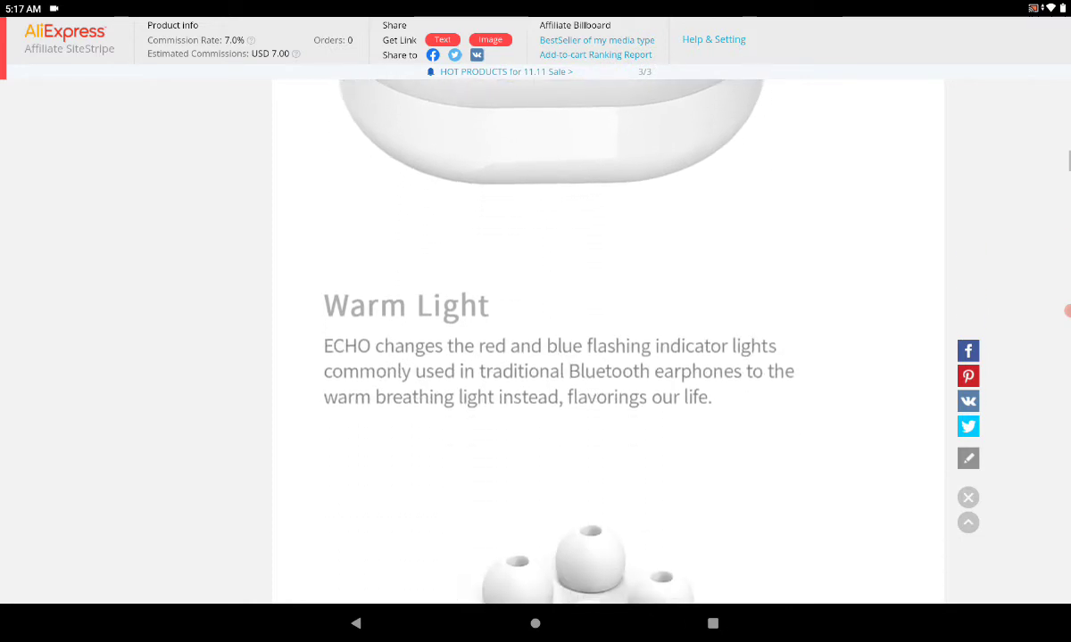
scroll("down", 3)
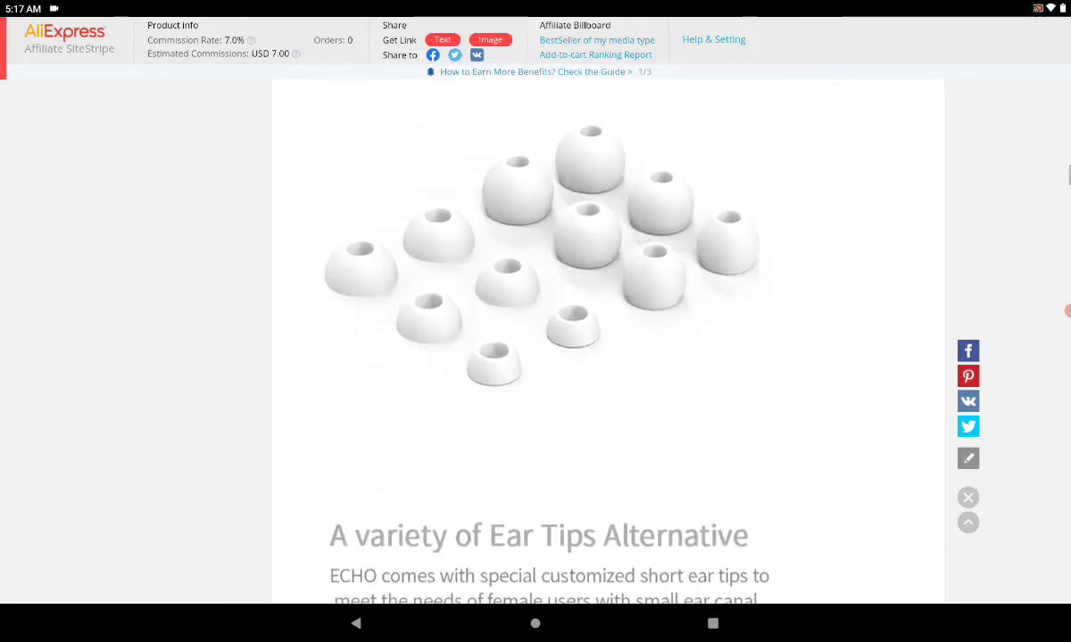
scroll("down", 3)
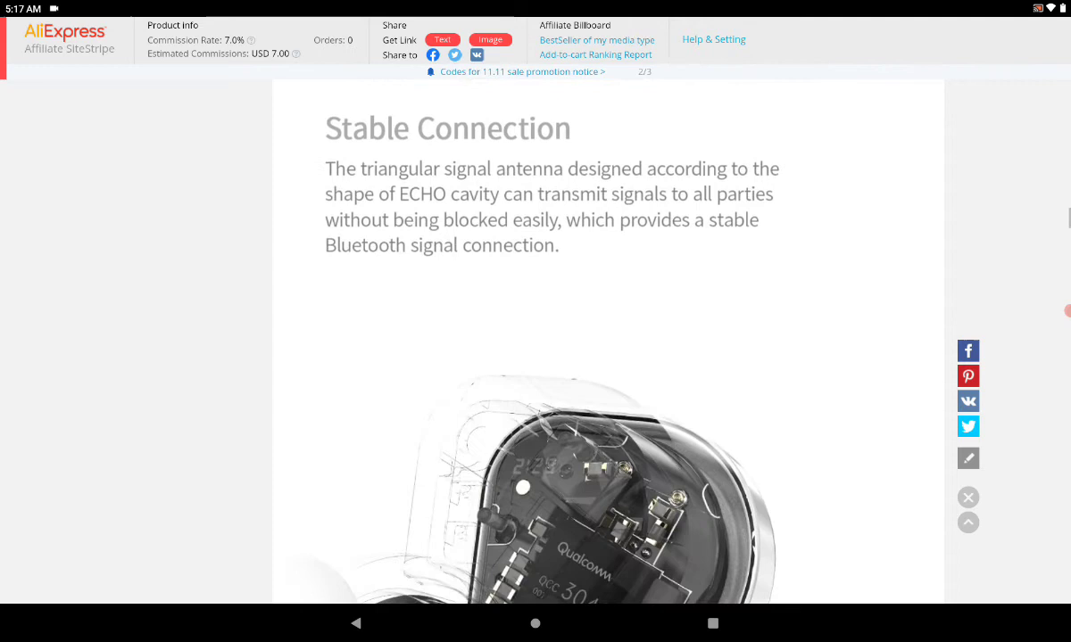
scroll("down", 3)
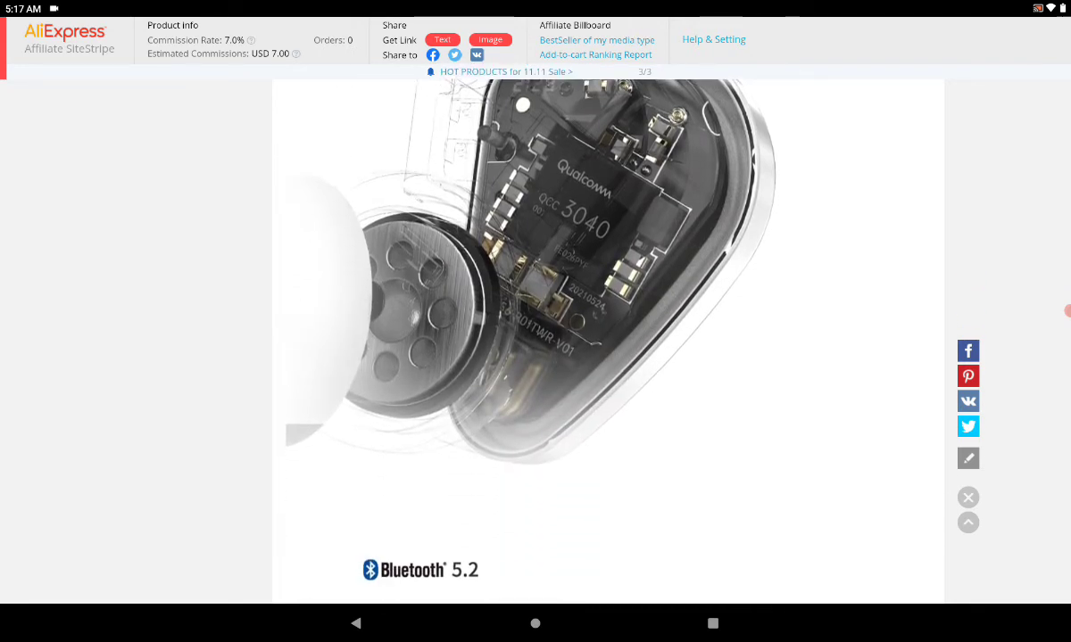
scroll("down", 3)
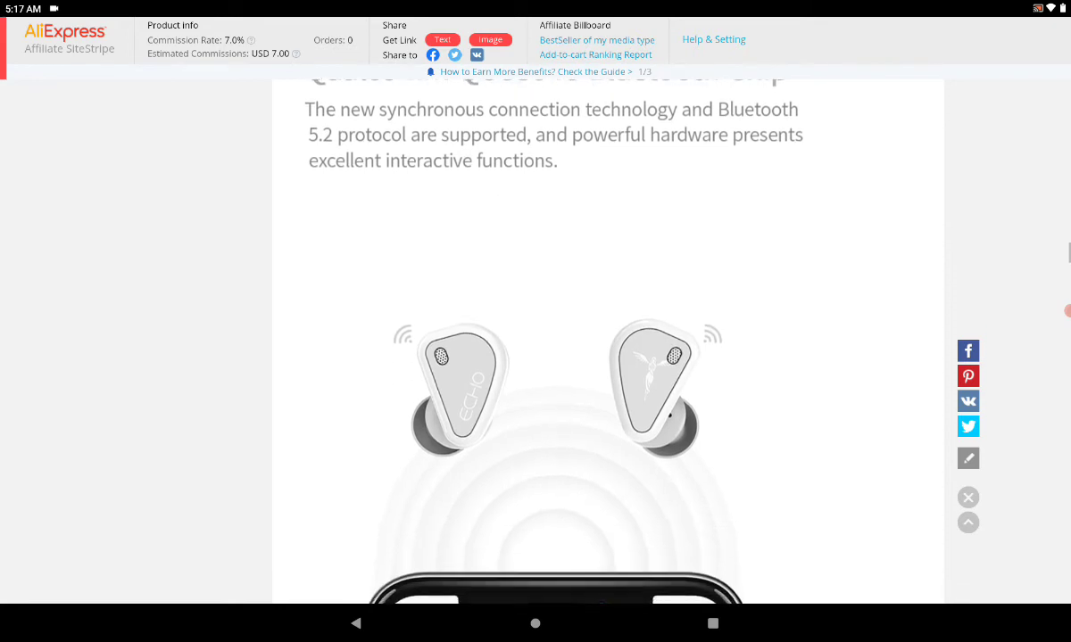
scroll("down", 3)
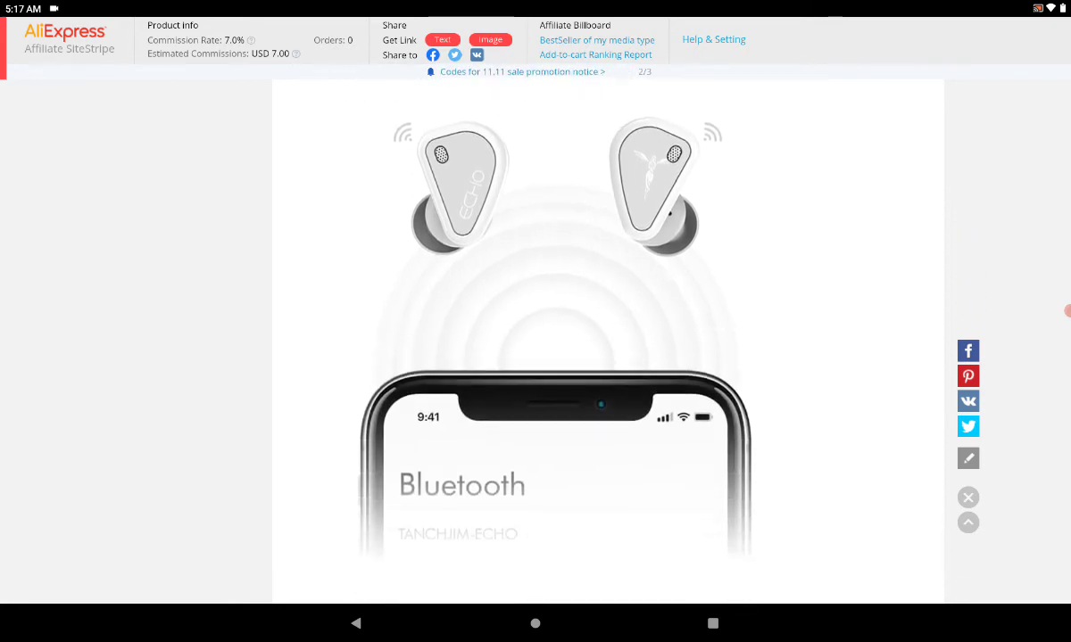
scroll("down", 3)
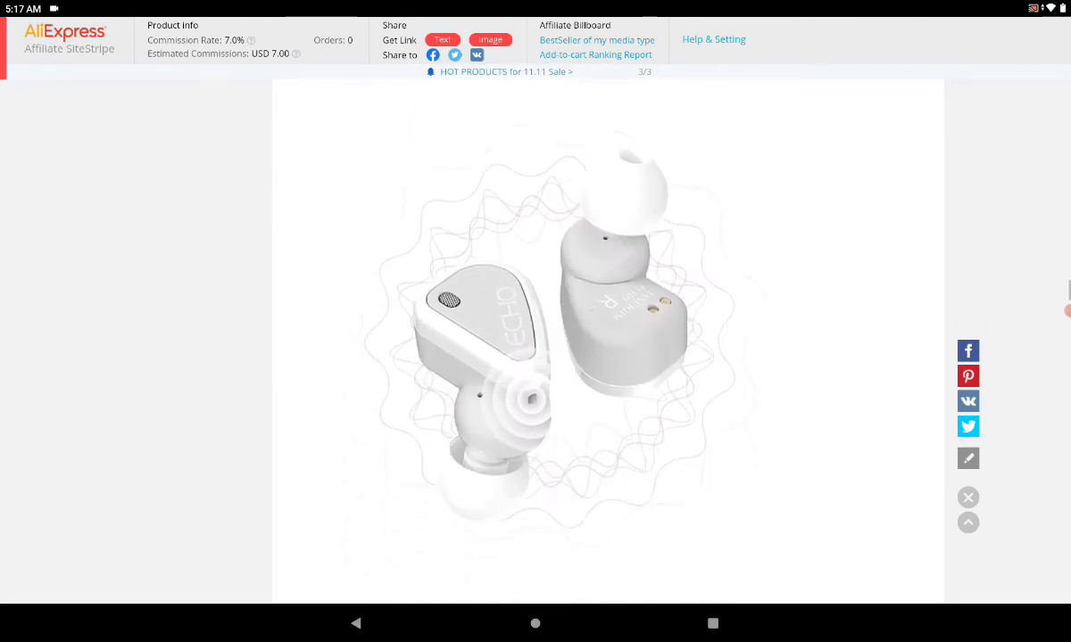
scroll("down", 3)
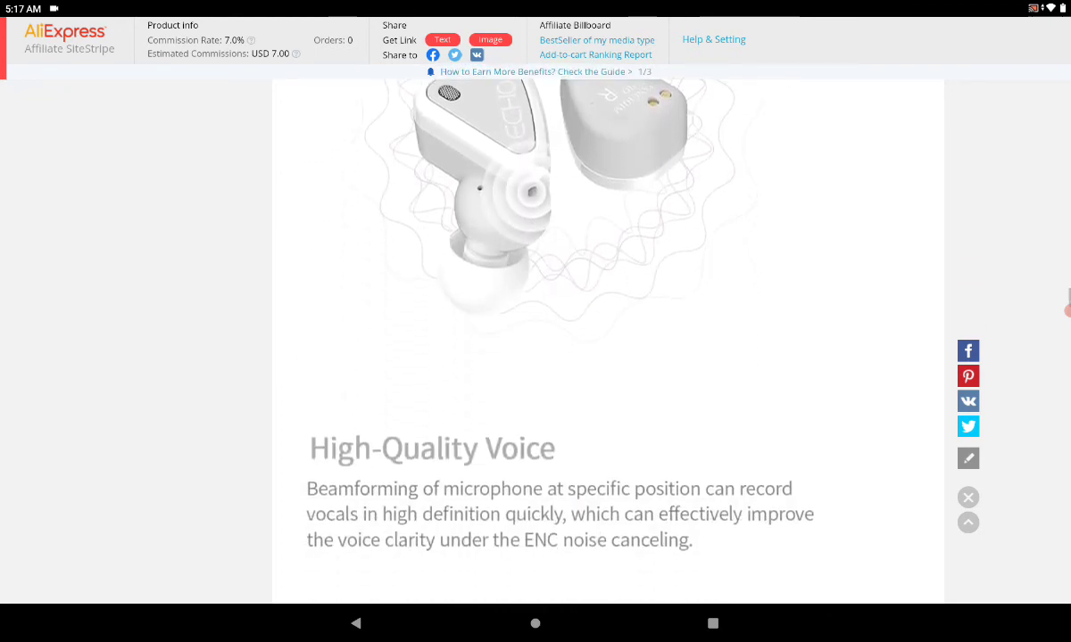
scroll("down", 3)
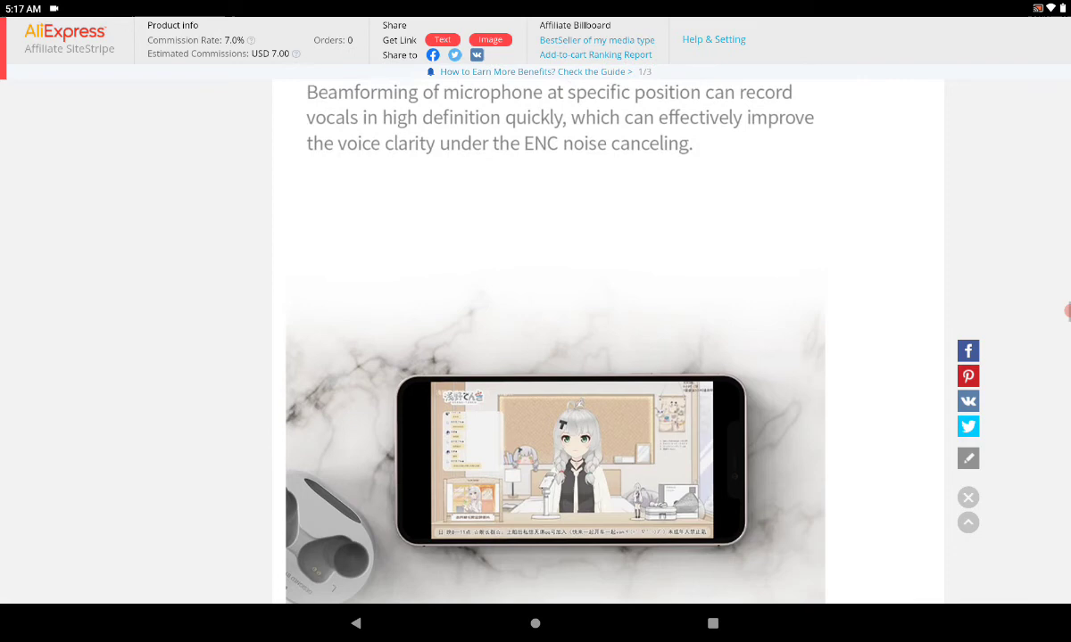
scroll("down", 3)
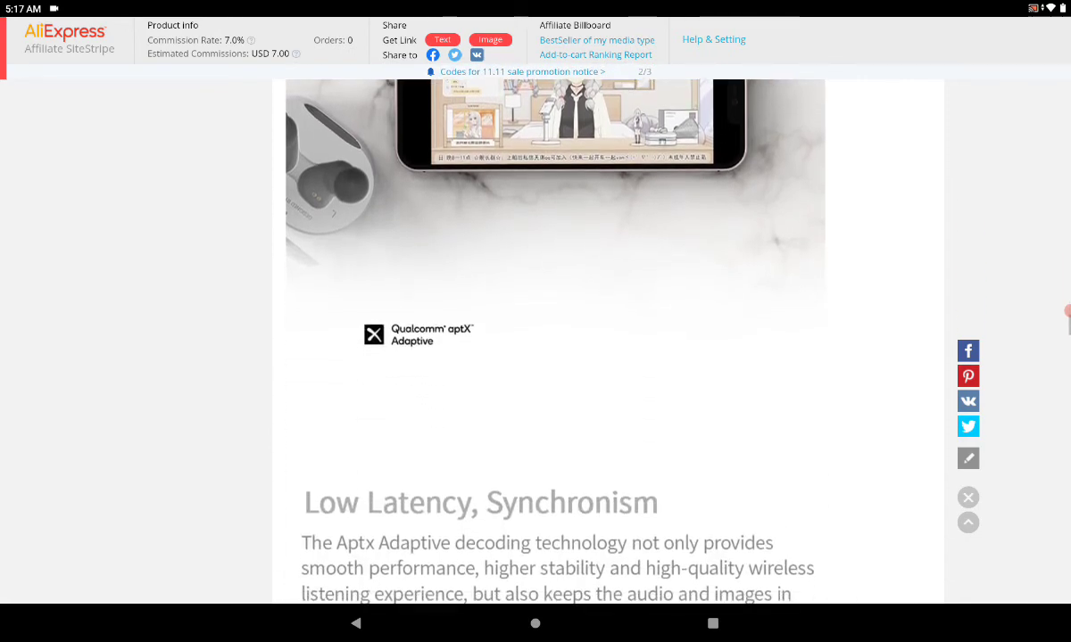
scroll("down", 3)
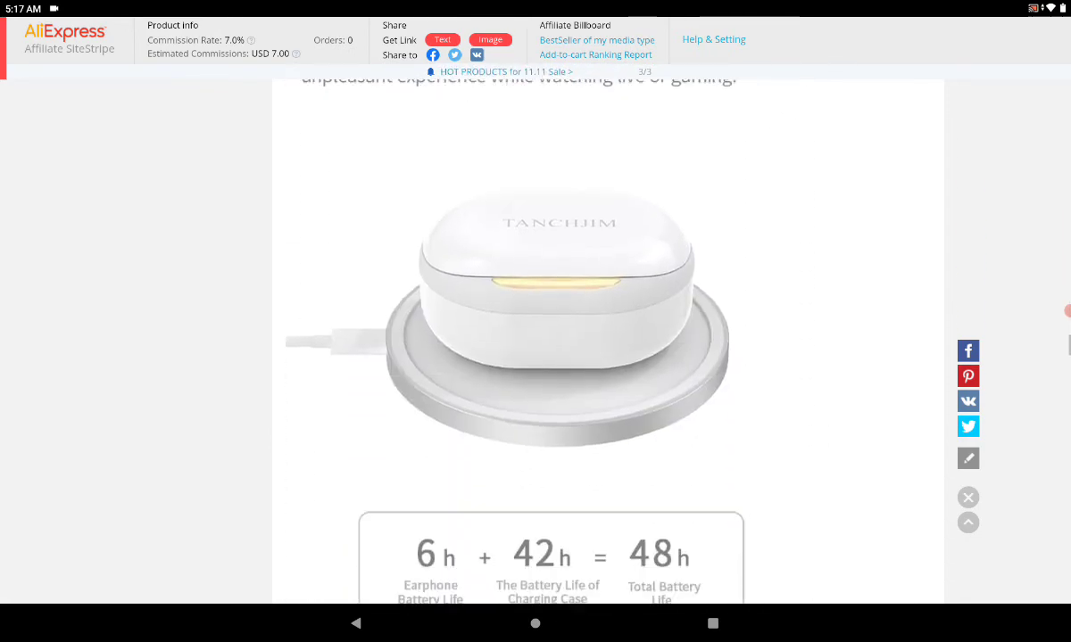
scroll("down", 3)
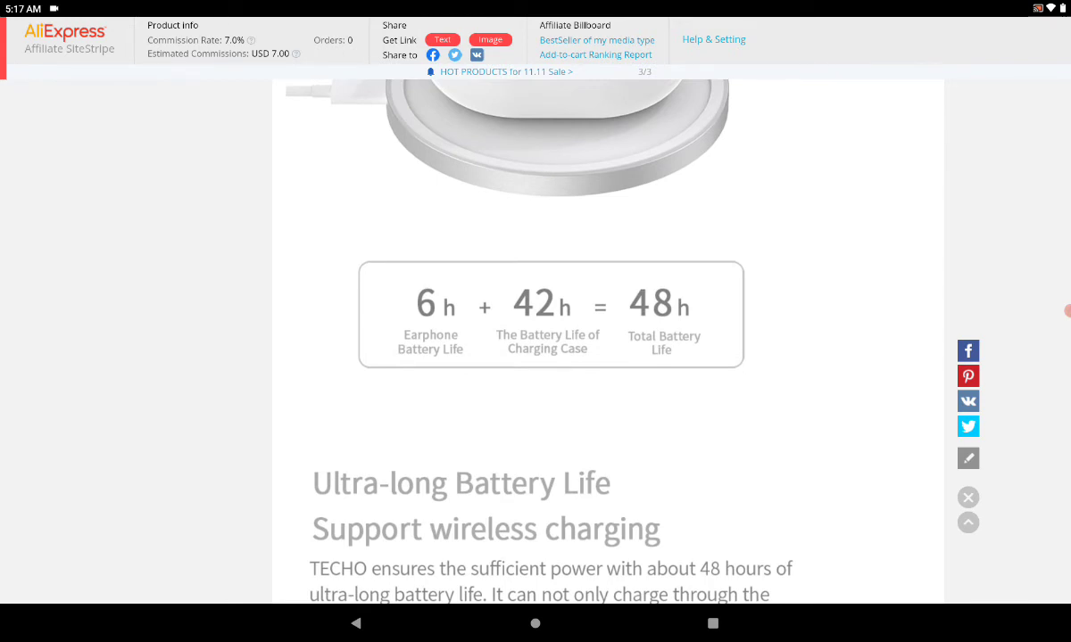
scroll("down", 3)
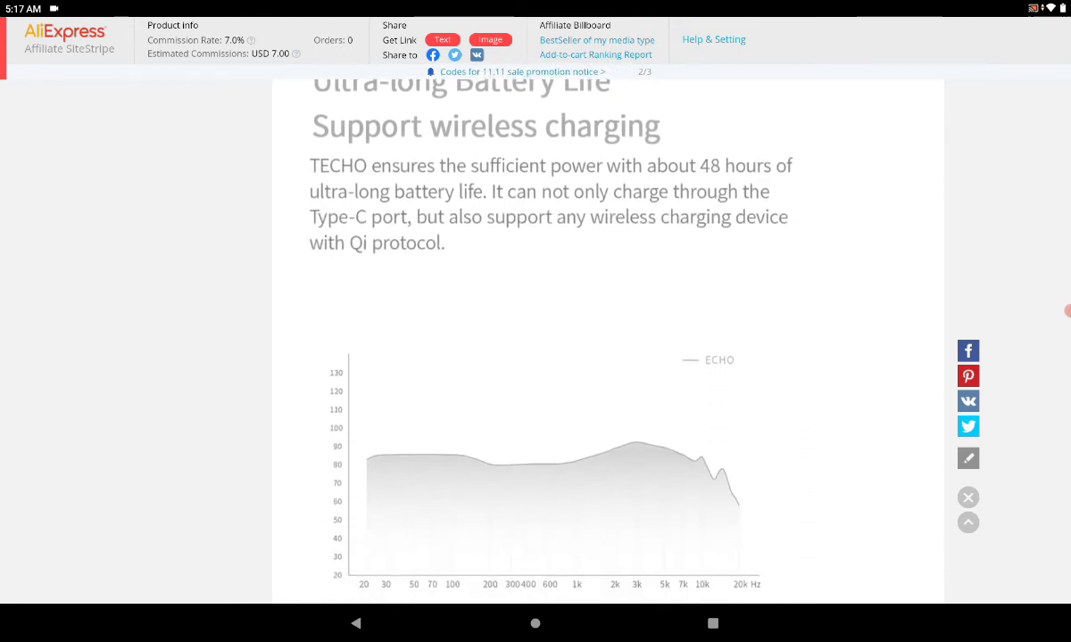
scroll("down", 3)
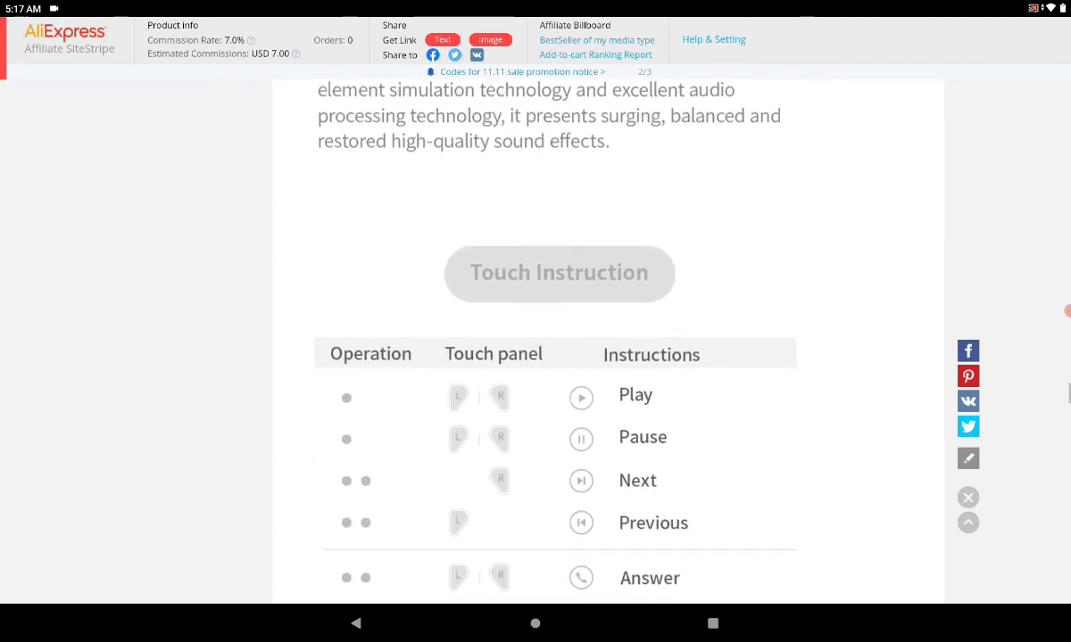
scroll("down", 3)
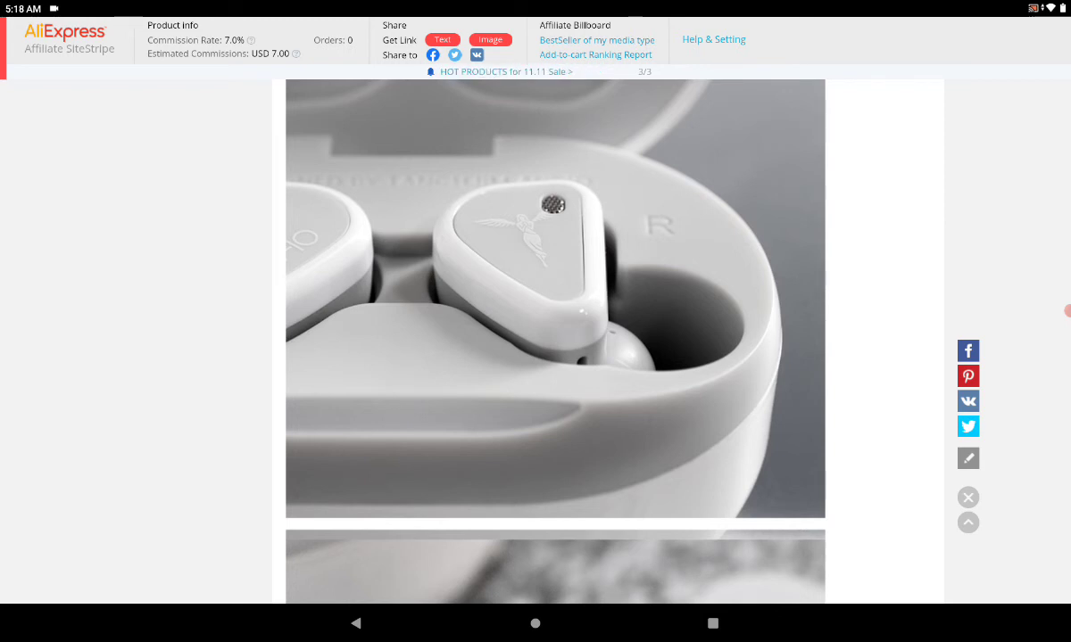
scroll("down", 3)
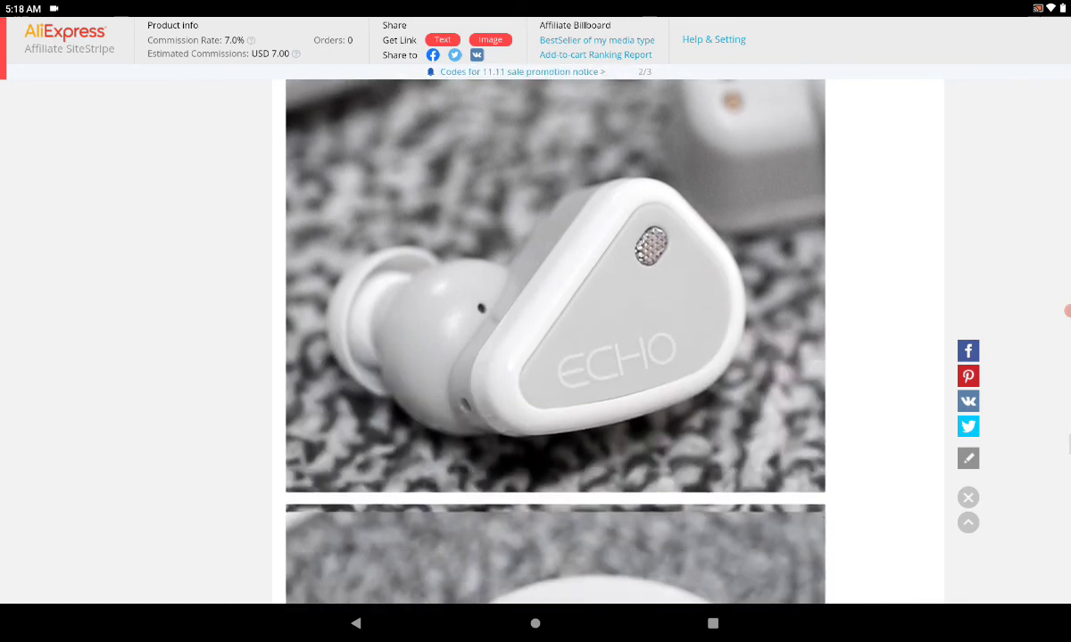
scroll("down", 3)
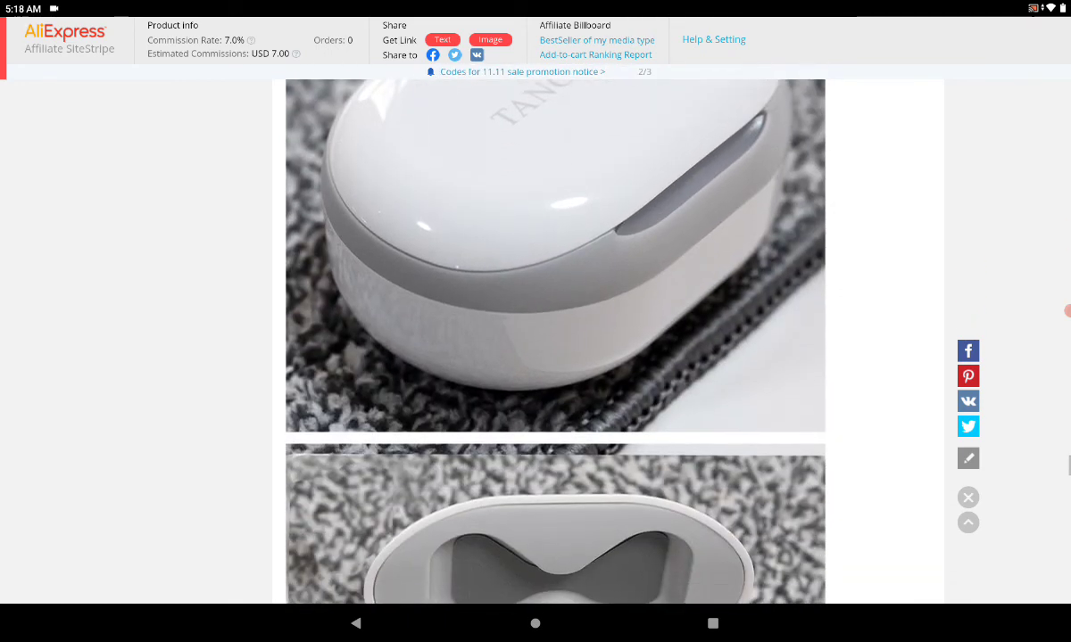
scroll("down", 3)
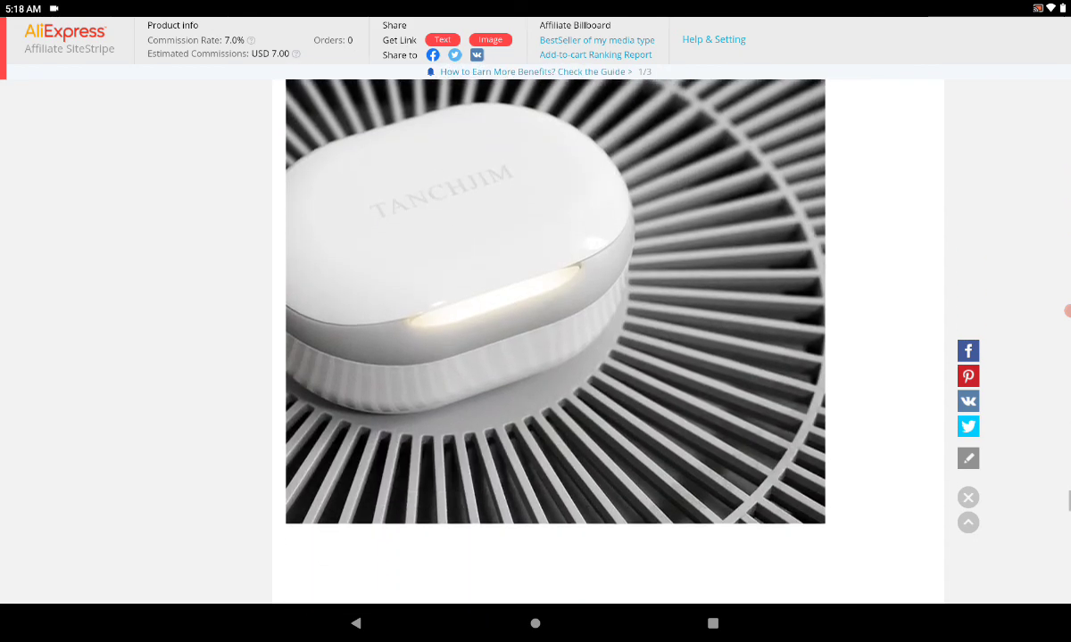
scroll("down", 3)
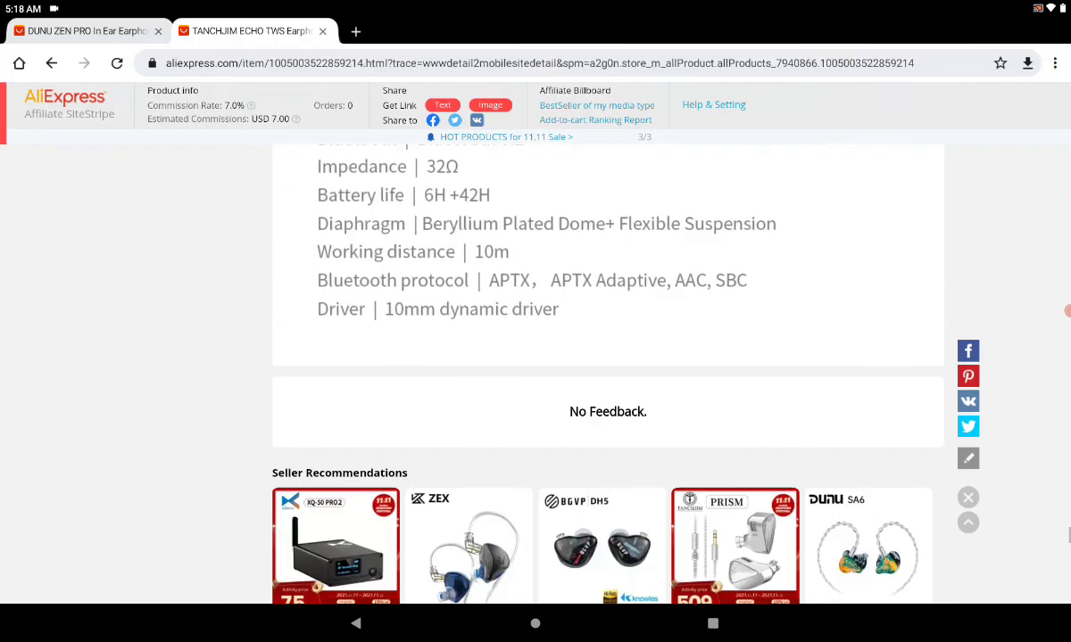
scroll("up", 3)
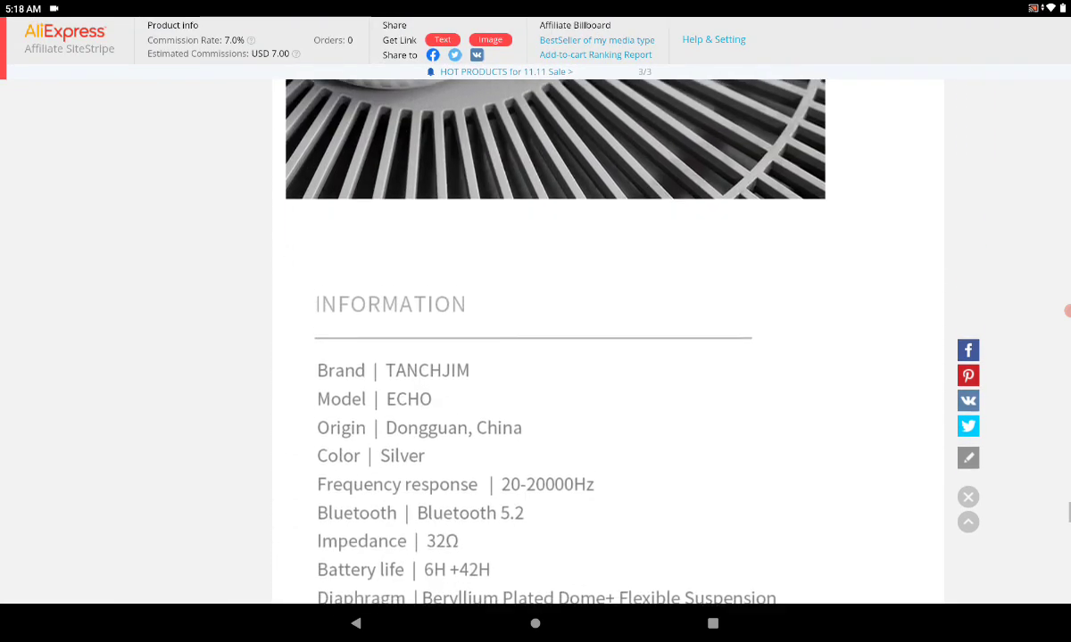
scroll("down", 3)
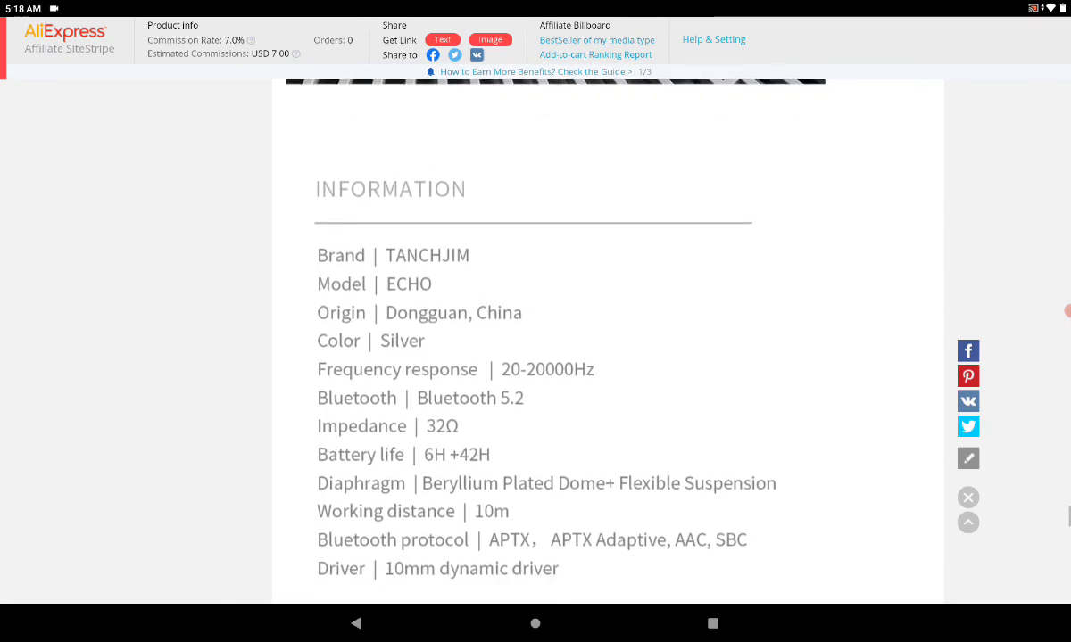